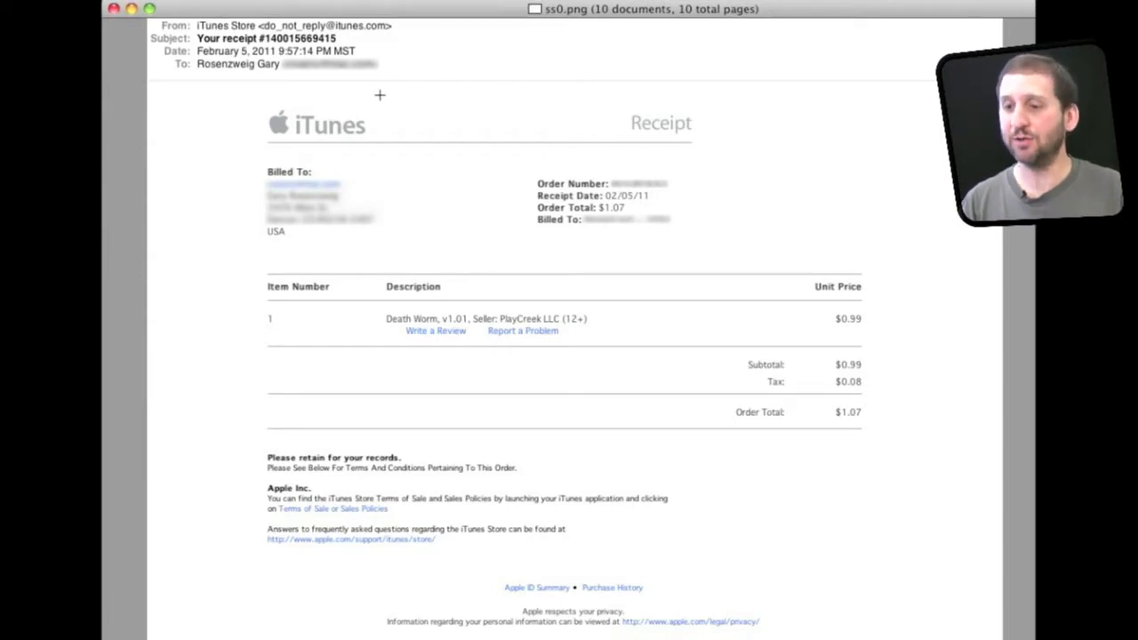
mouse_move(396, 144)
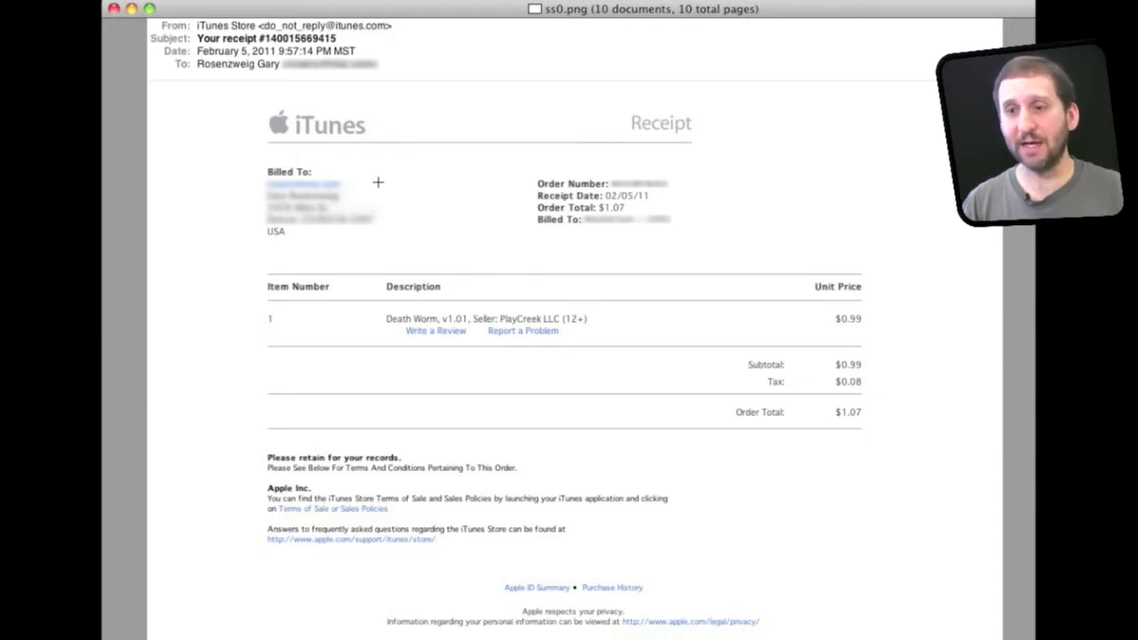
mouse_move(472, 310)
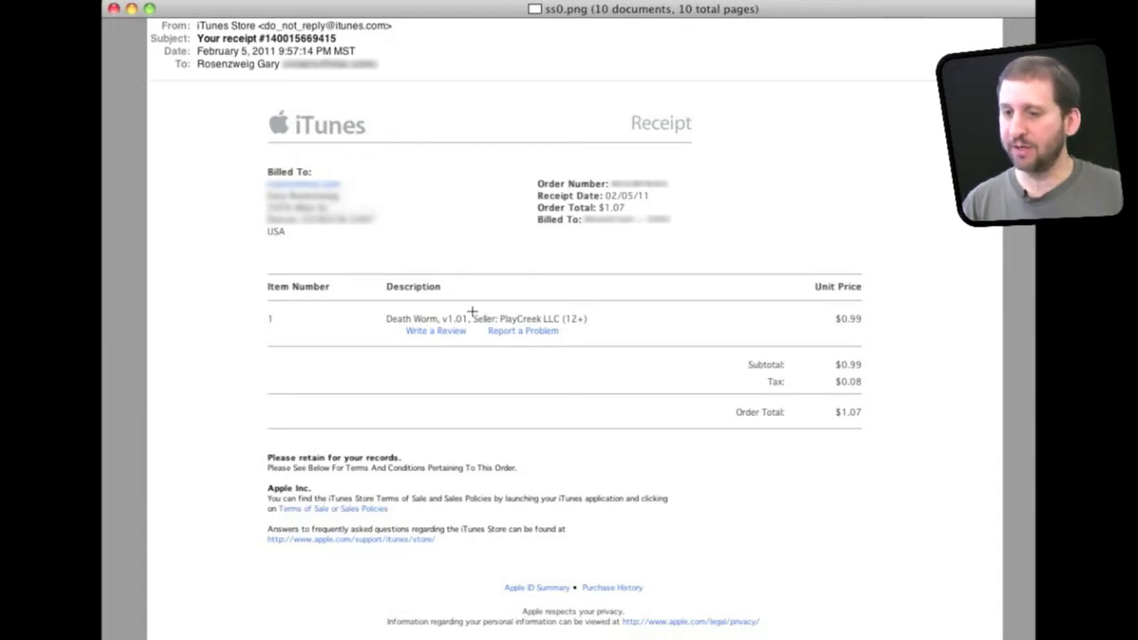
mouse_move(522, 318)
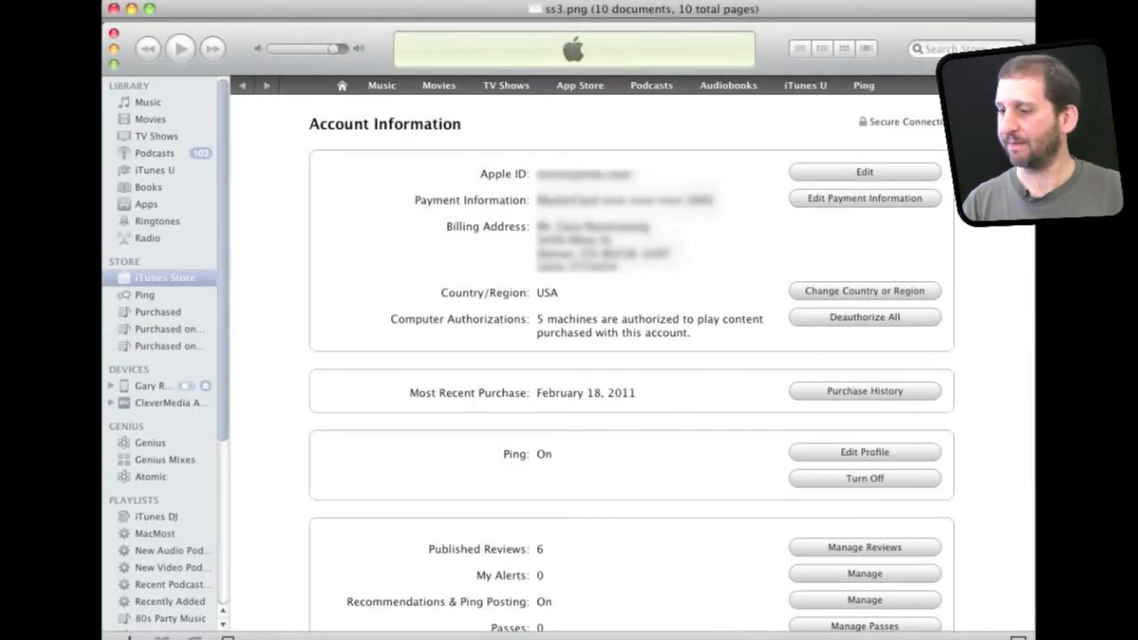
Step: Open the Purchase History page showing the $0.99 Death Worm app purchase
left_click(864, 391)
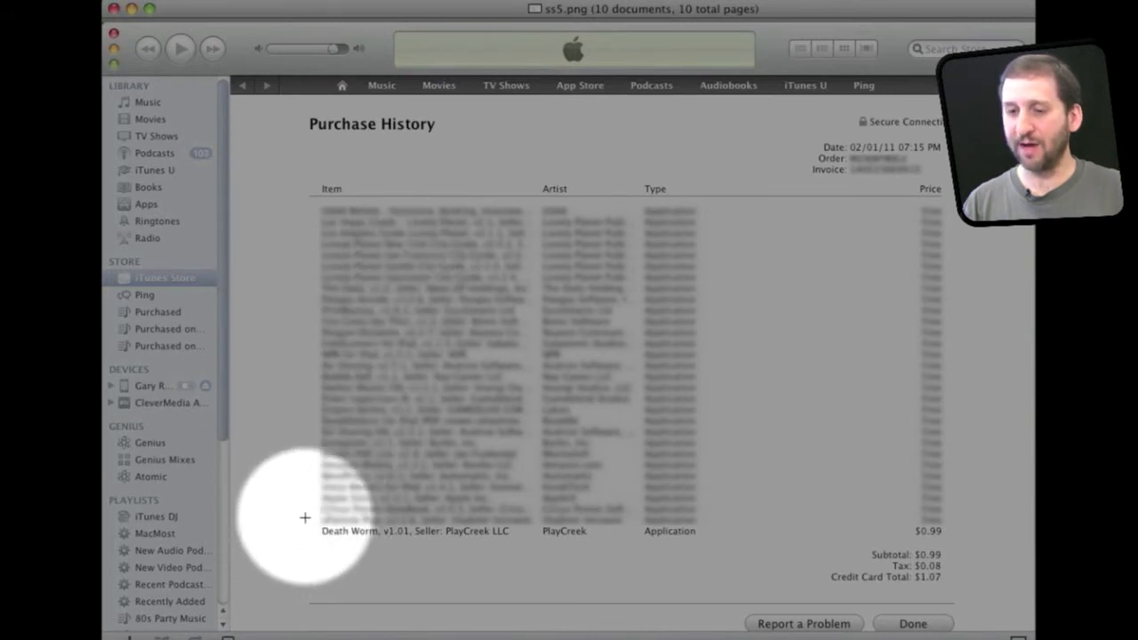
mouse_move(532, 537)
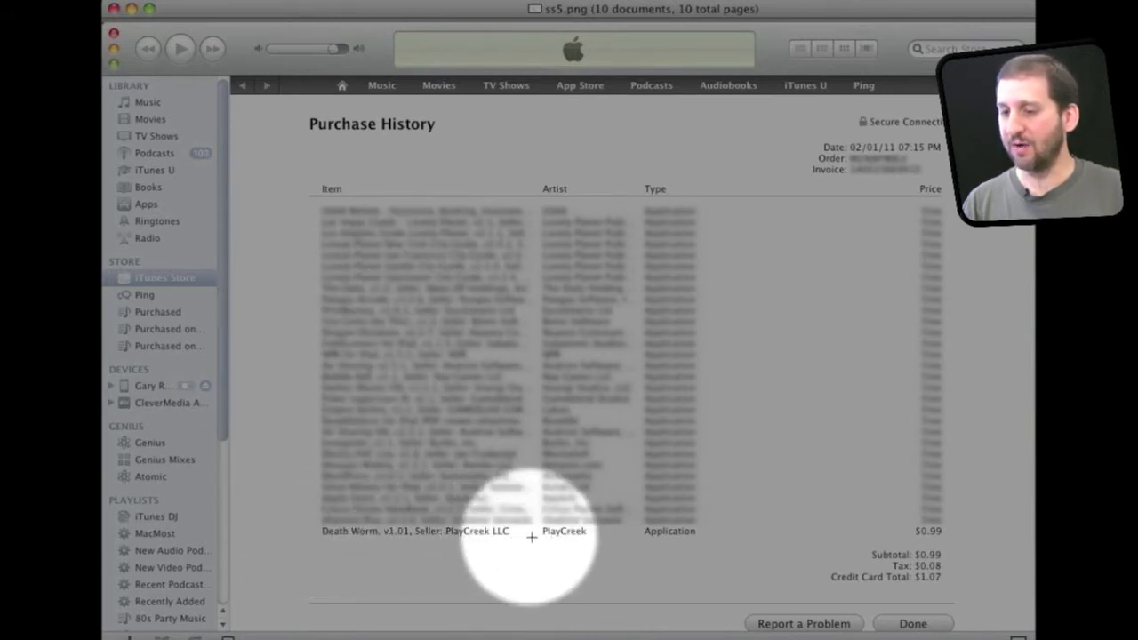
mouse_move(576, 538)
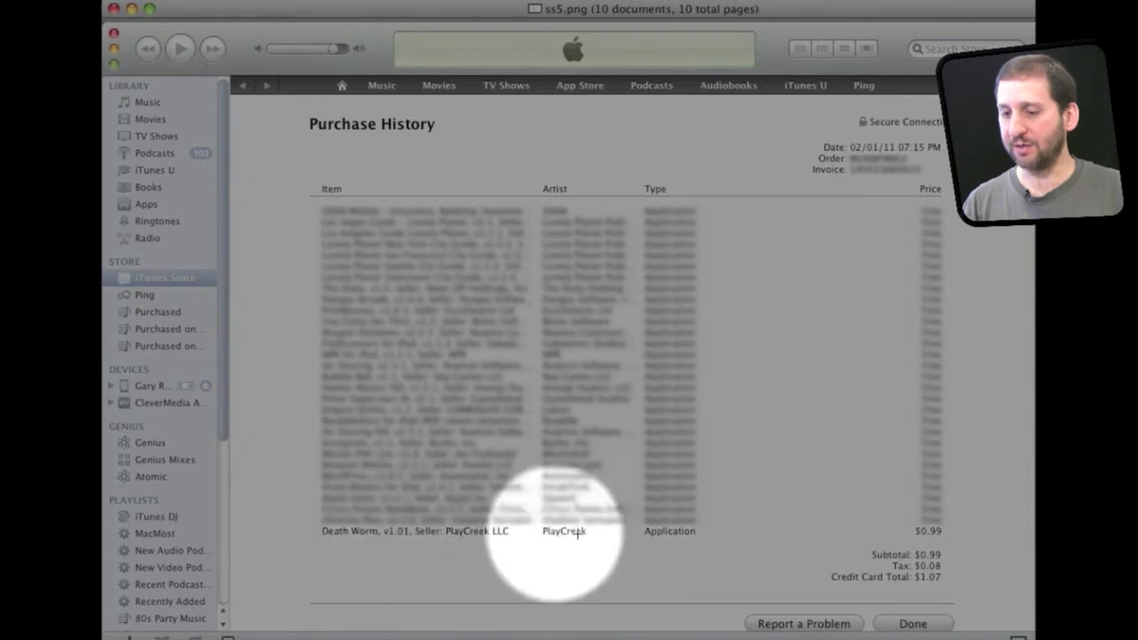
mouse_move(929, 529)
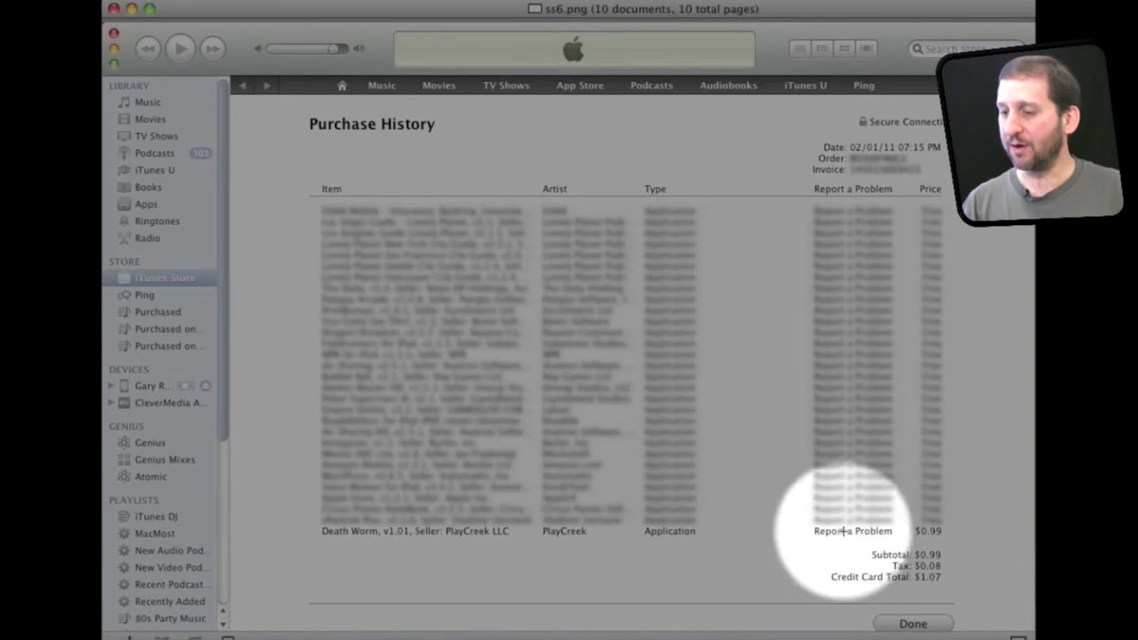
mouse_move(855, 536)
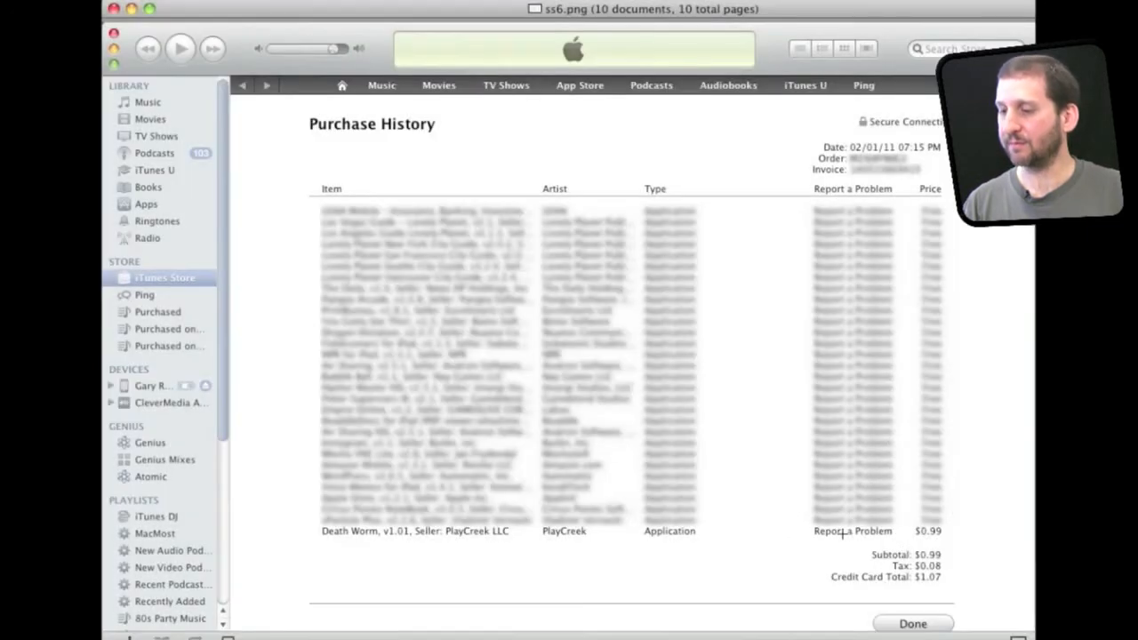
Step: Open the Report a Problem form for the Death Worm purchase
left_click(852, 531)
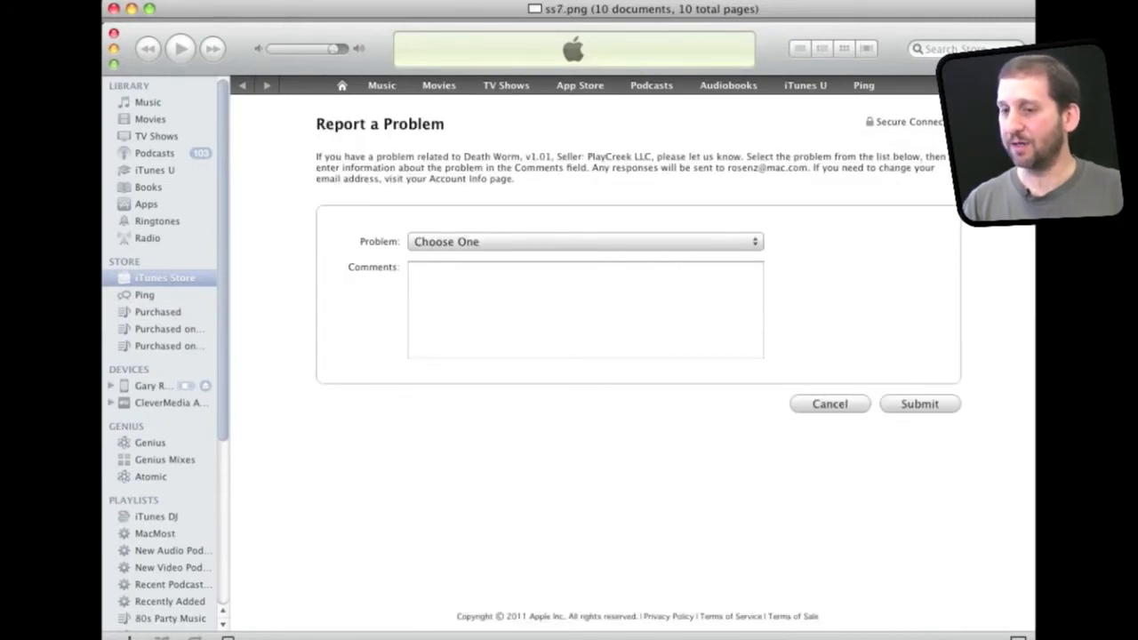
Step: Choose 'This application does not function as expected' as the problem type
left_click(584, 241)
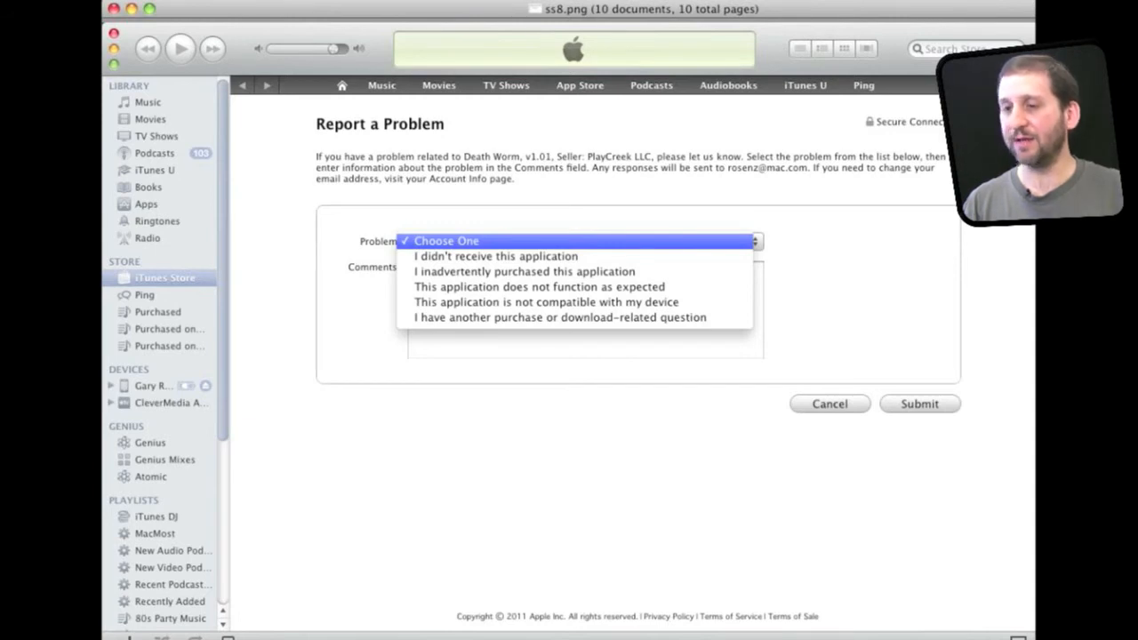
left_click(539, 286)
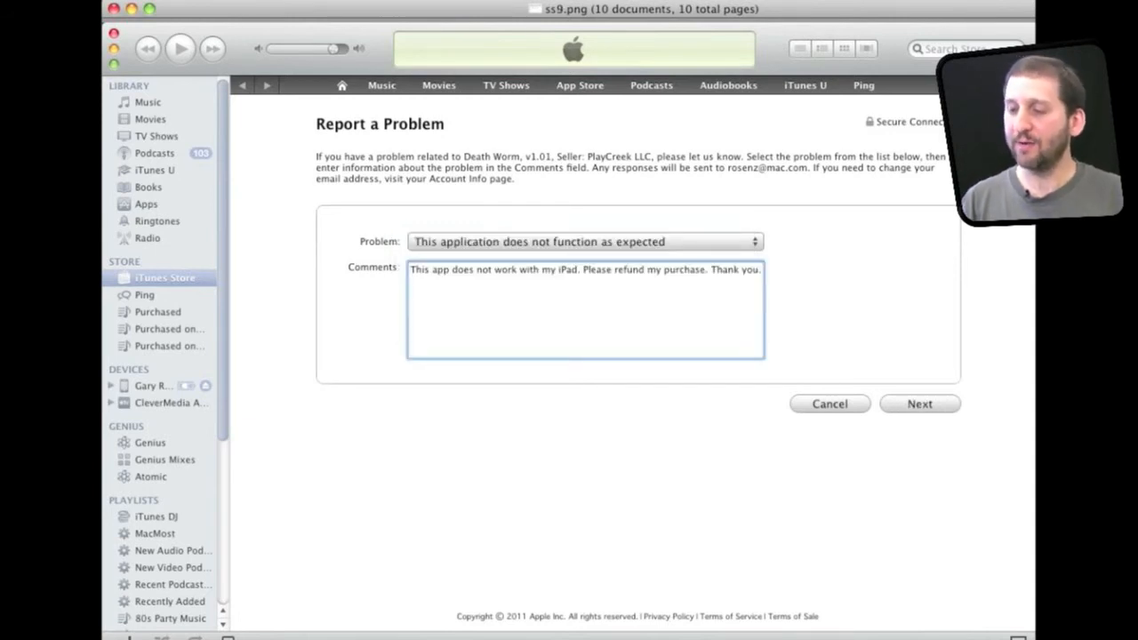